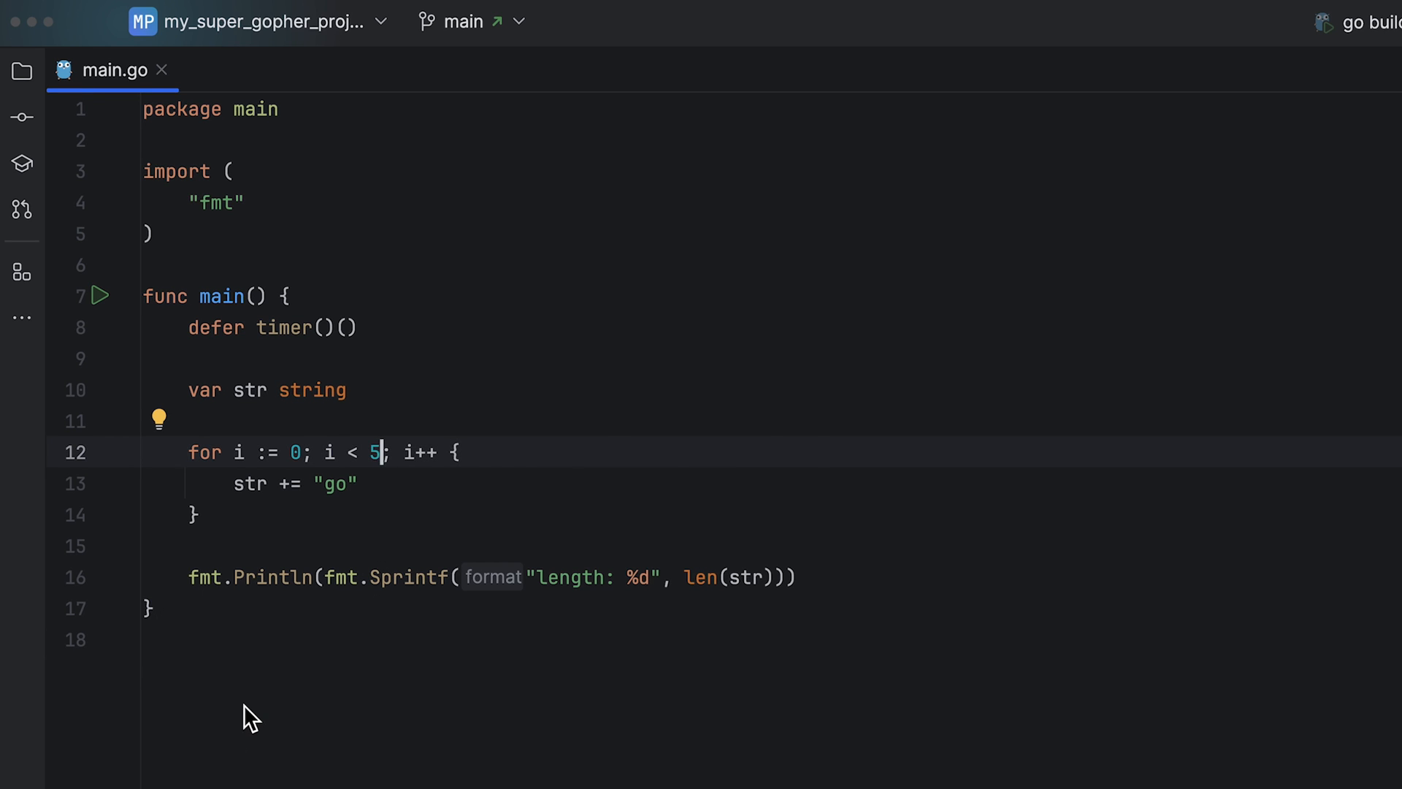
# - Raise the loop bound in main.go from 5 to 500000 and run the program
pyautogui.write('0000')
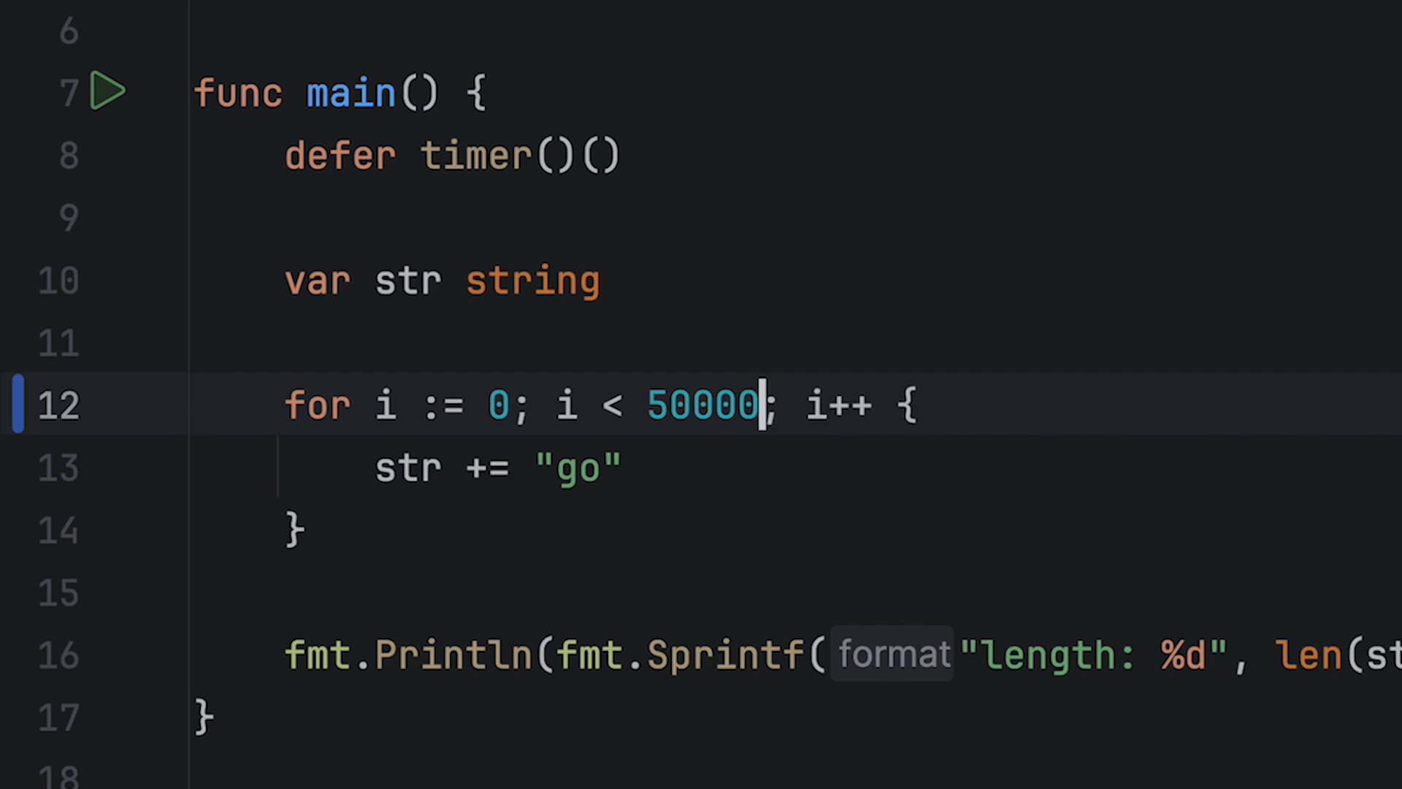
pyautogui.write('0')
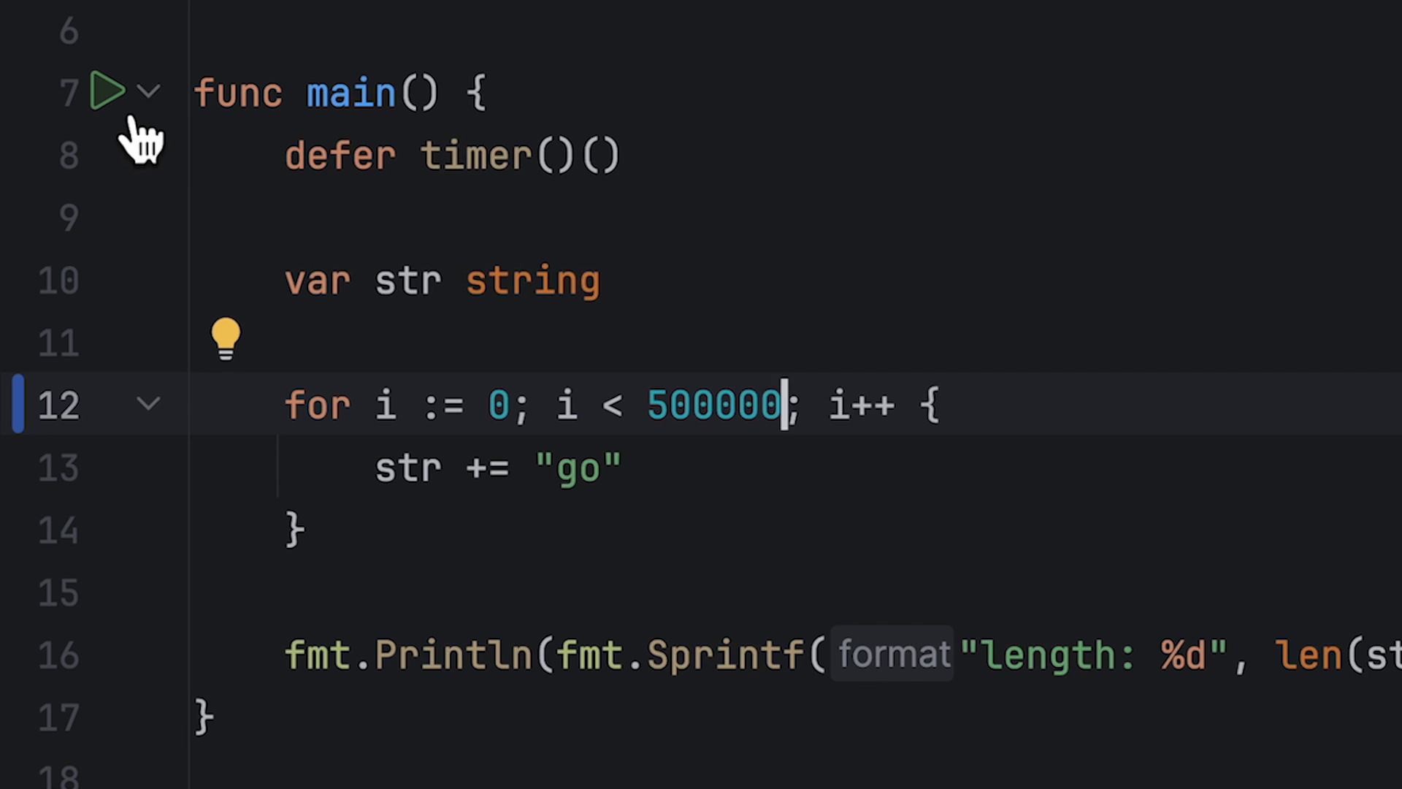
pyautogui.click(104, 90)
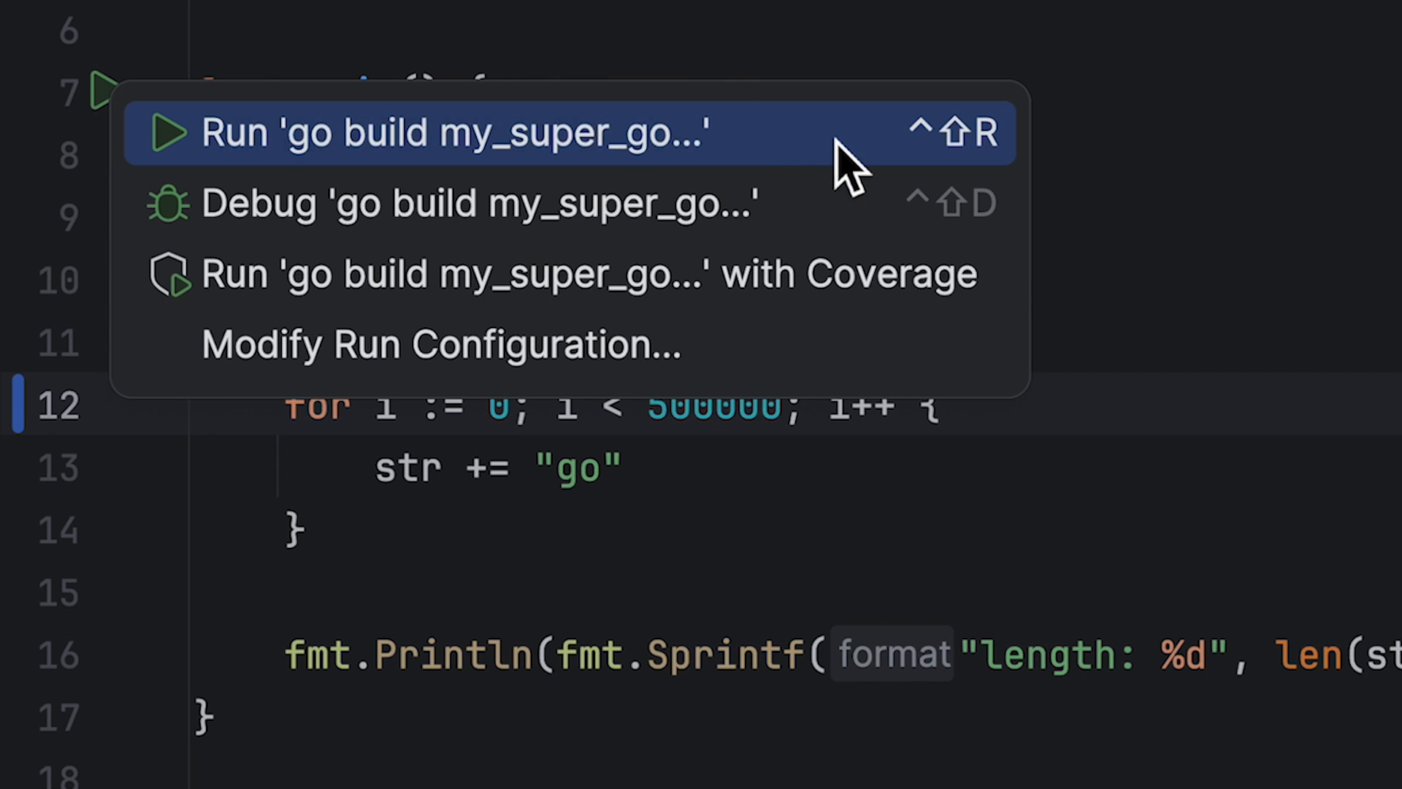
pyautogui.click(447, 132)
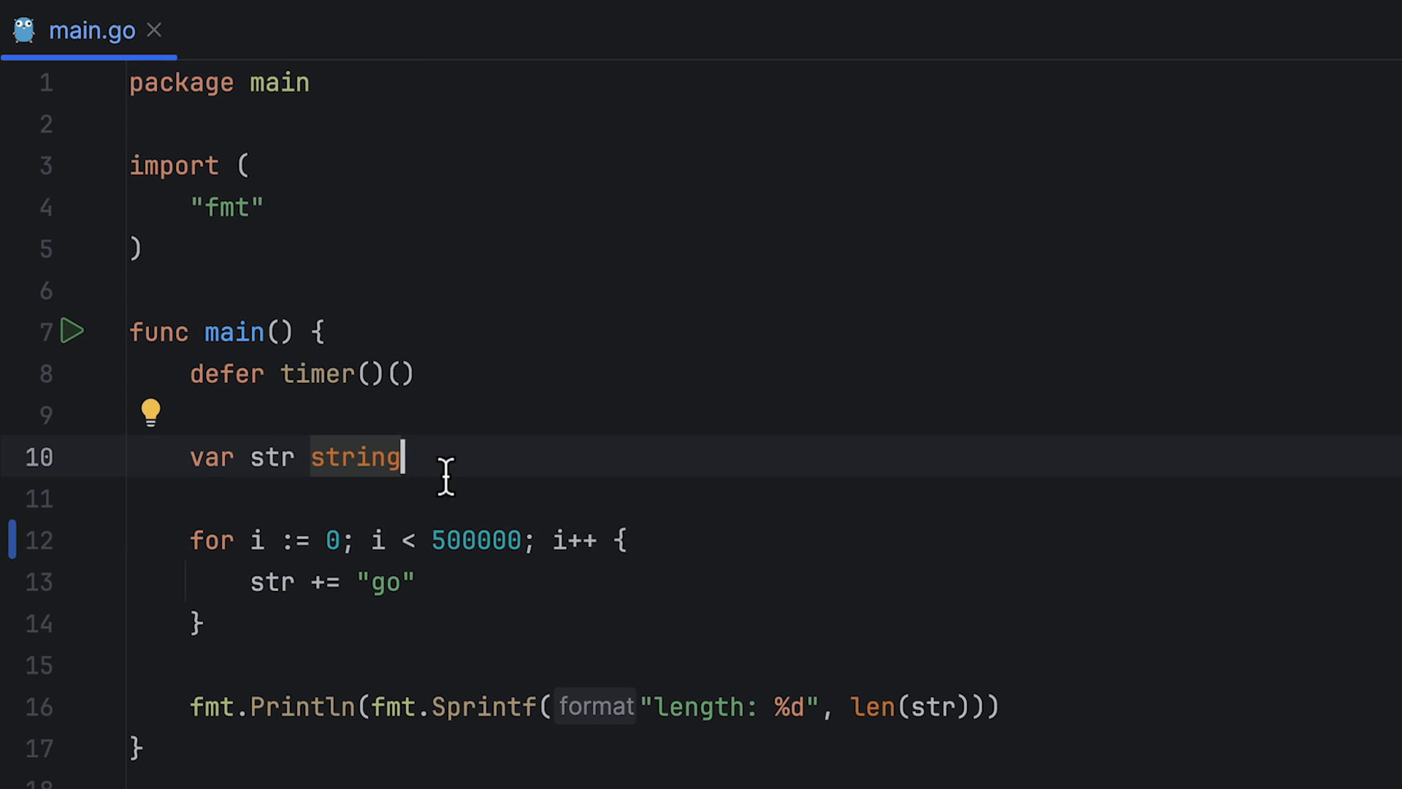
# - Declare var builder strings.Builder on a new line above the for loop
pyautogui.write('var')
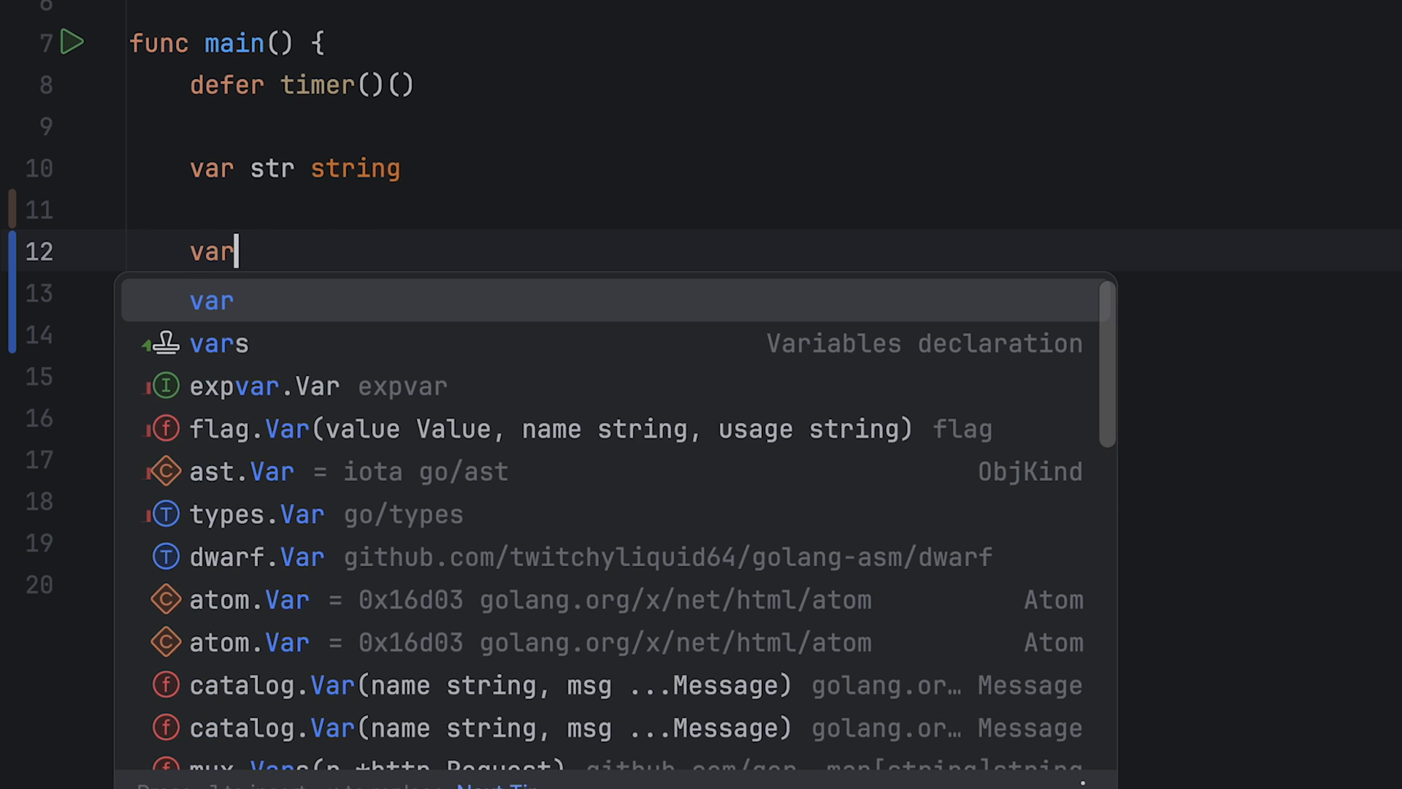
pyautogui.write('builder')
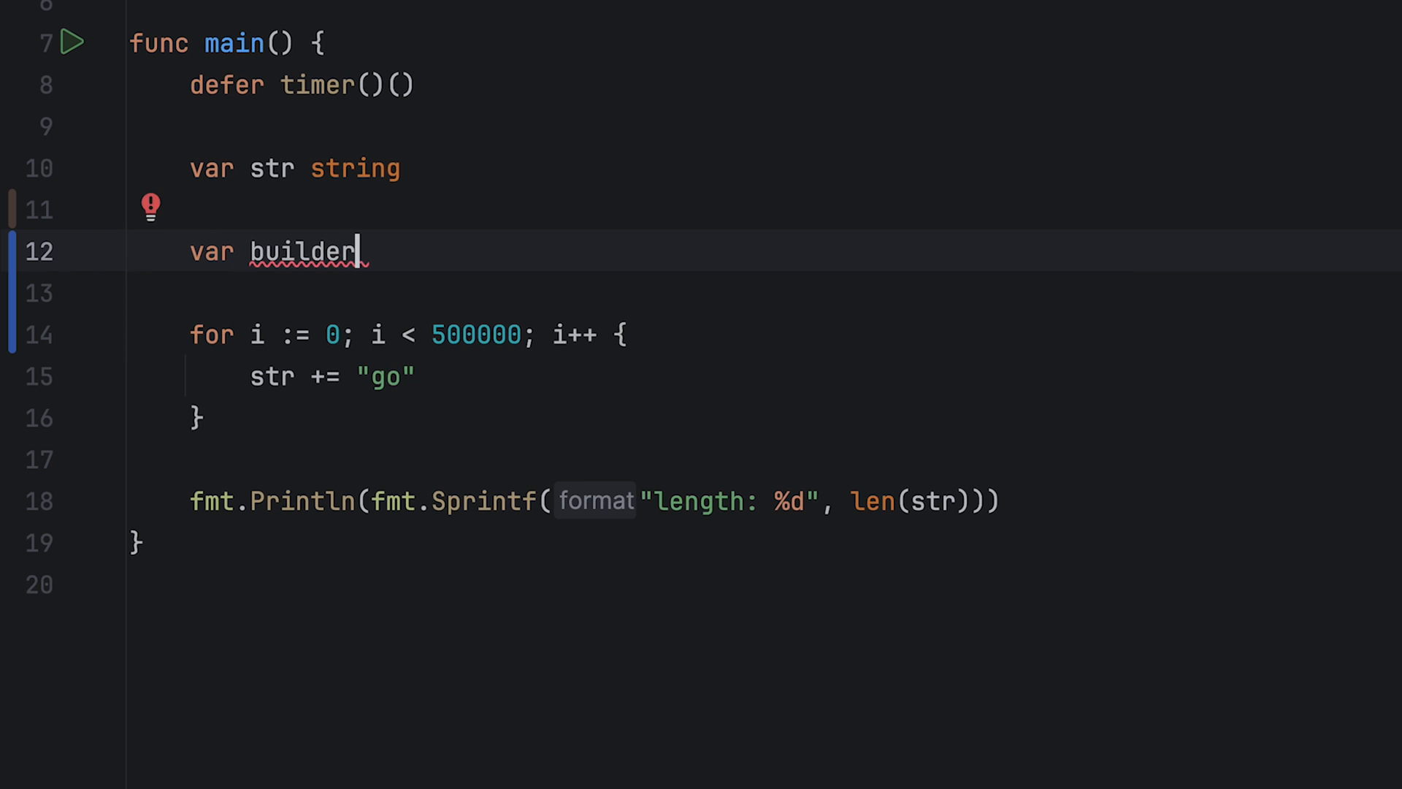
pyautogui.write('strings.Builder')
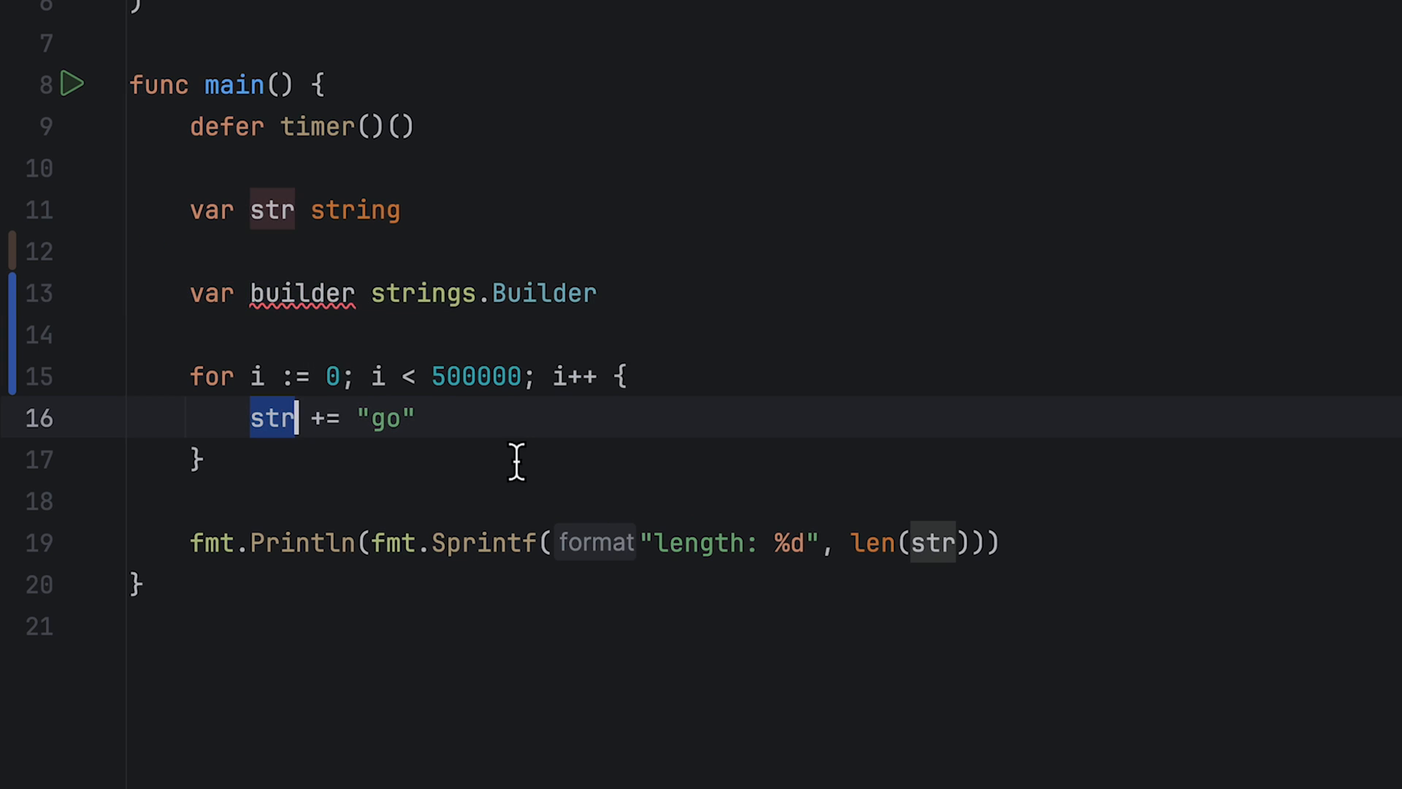
# - Replace str += "go" with builder.WriteString("go") and assign str = builder.String() after the loop
pyautogui.write('builder.WriteString(')
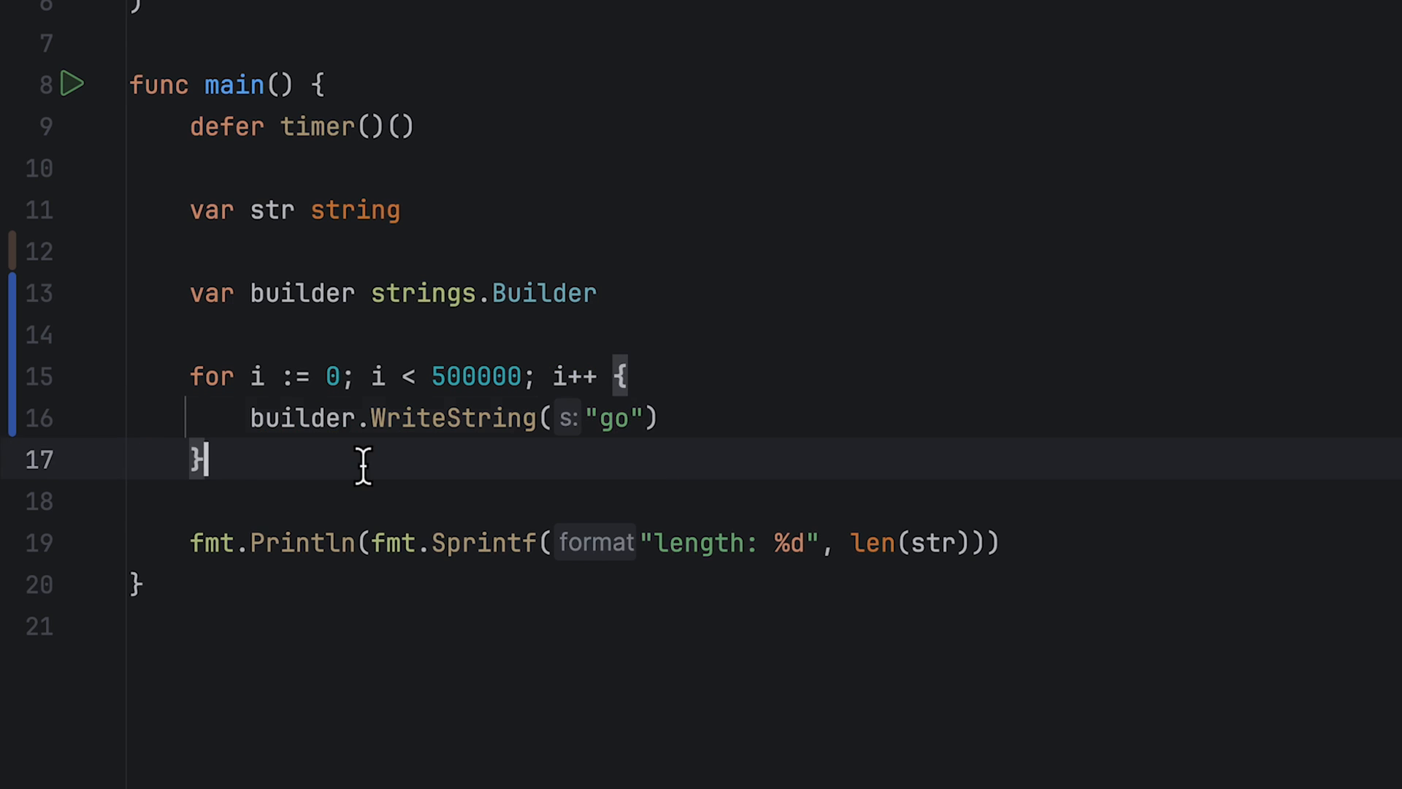
pyautogui.write('str = builder.String(')
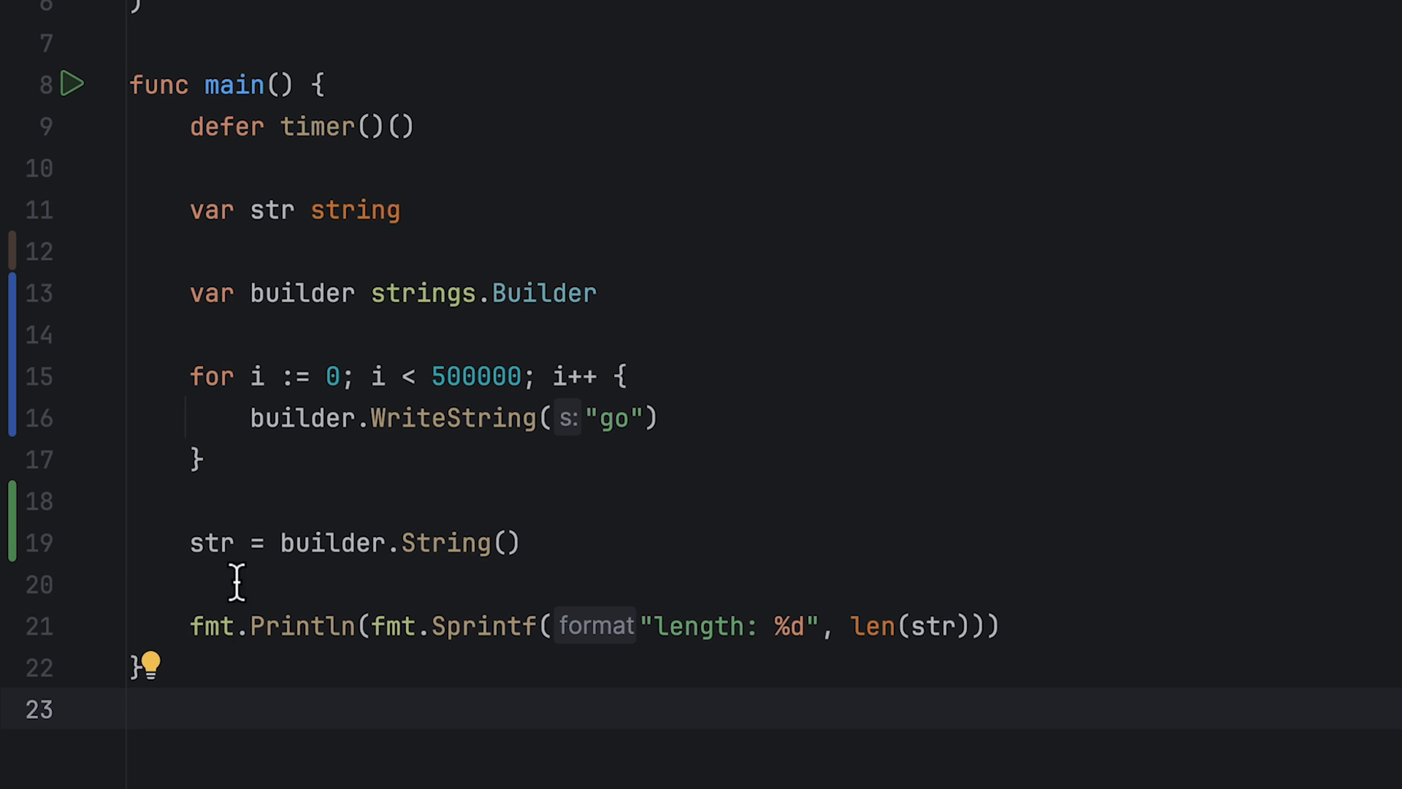
# - Run the strings.Builder version of main, showing length 1000000 and about 2.1 ms elapsed
pyautogui.click(75, 84)
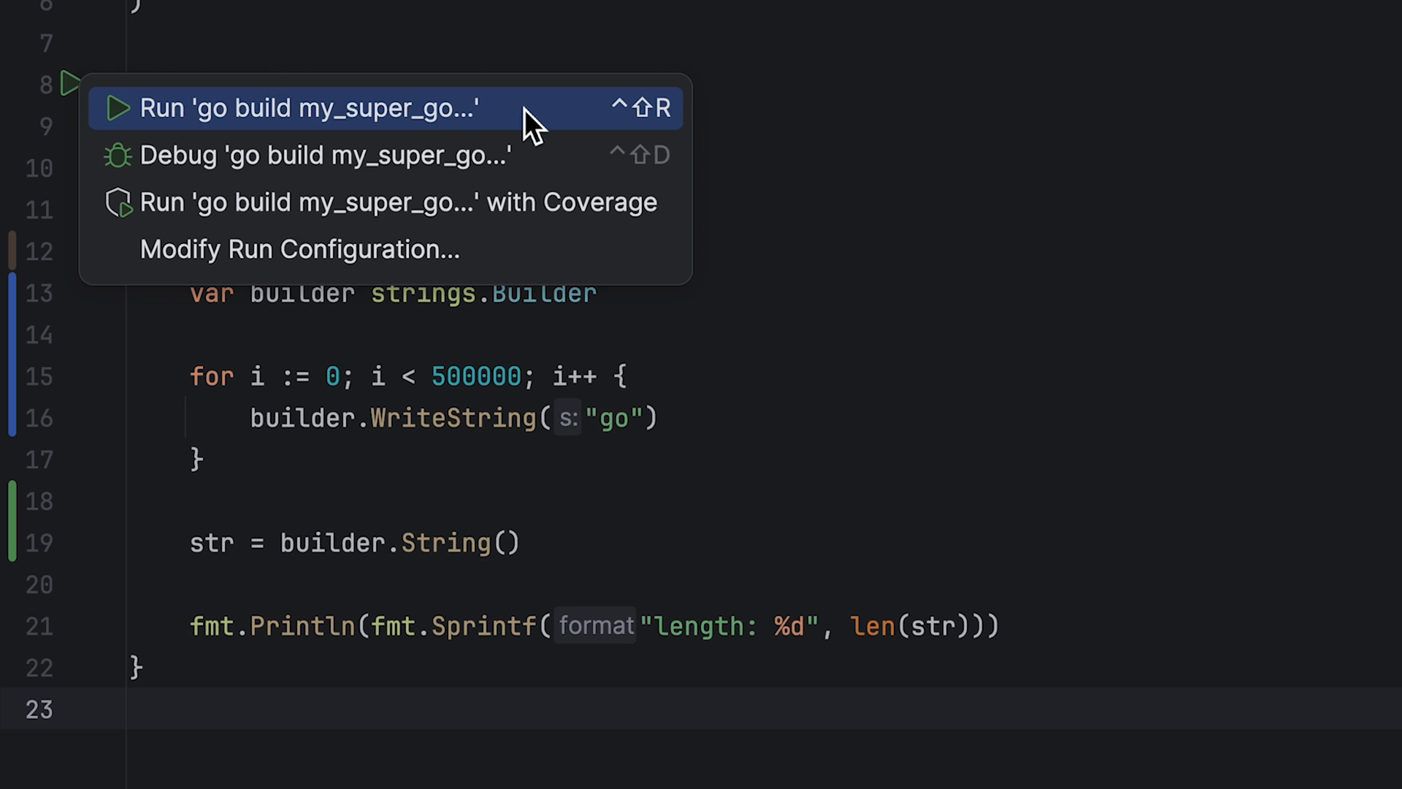
pyautogui.click(308, 108)
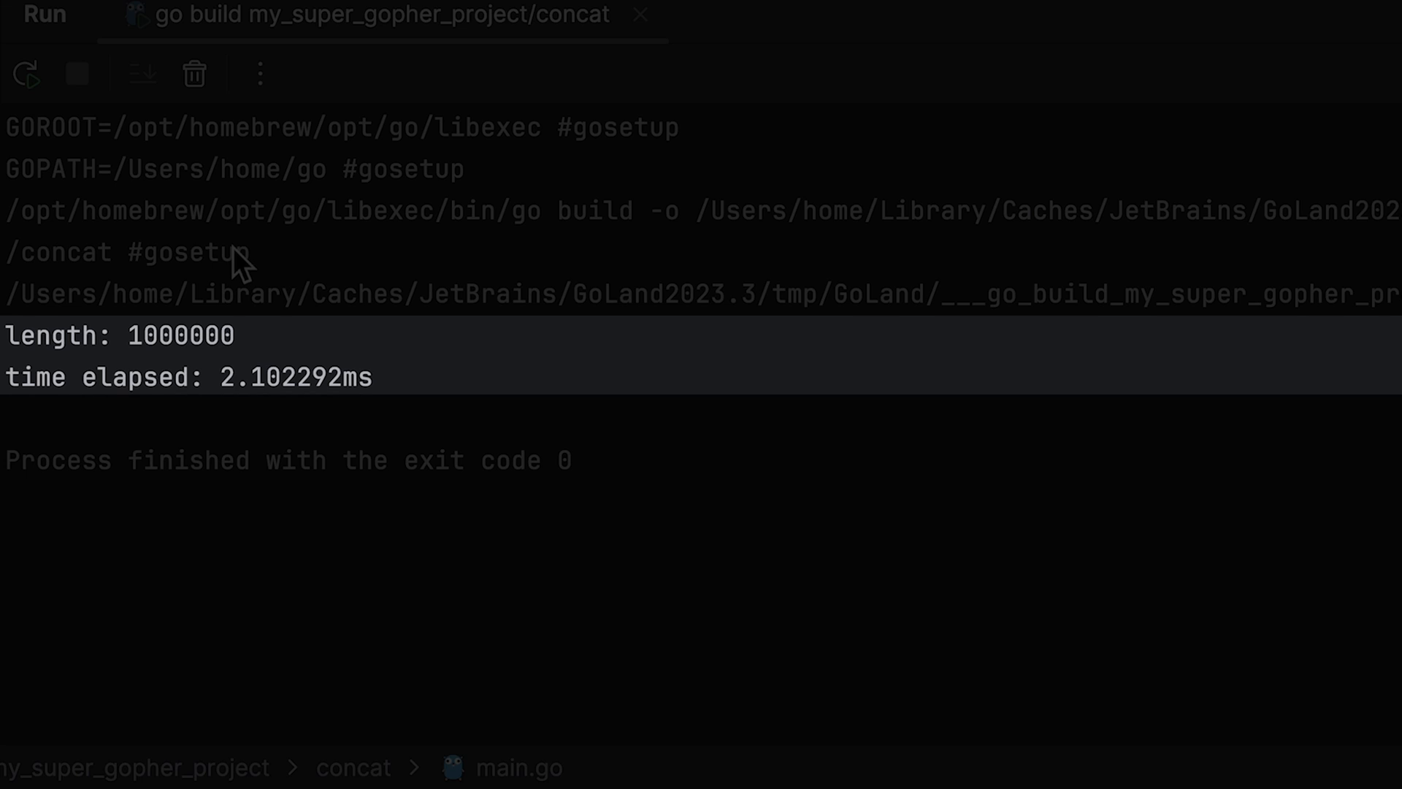
pyautogui.moveTo(452, 282)
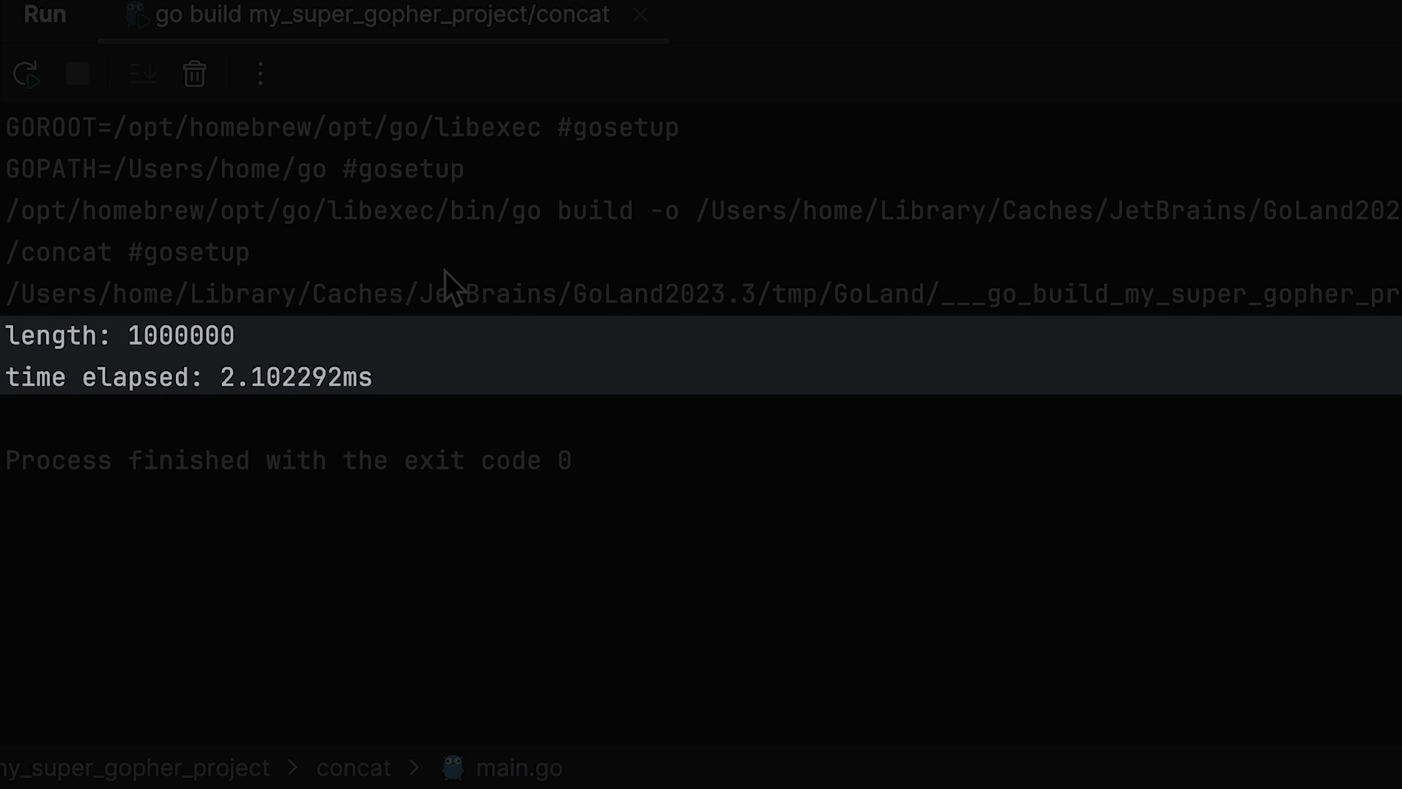
pyautogui.moveTo(933, 141)
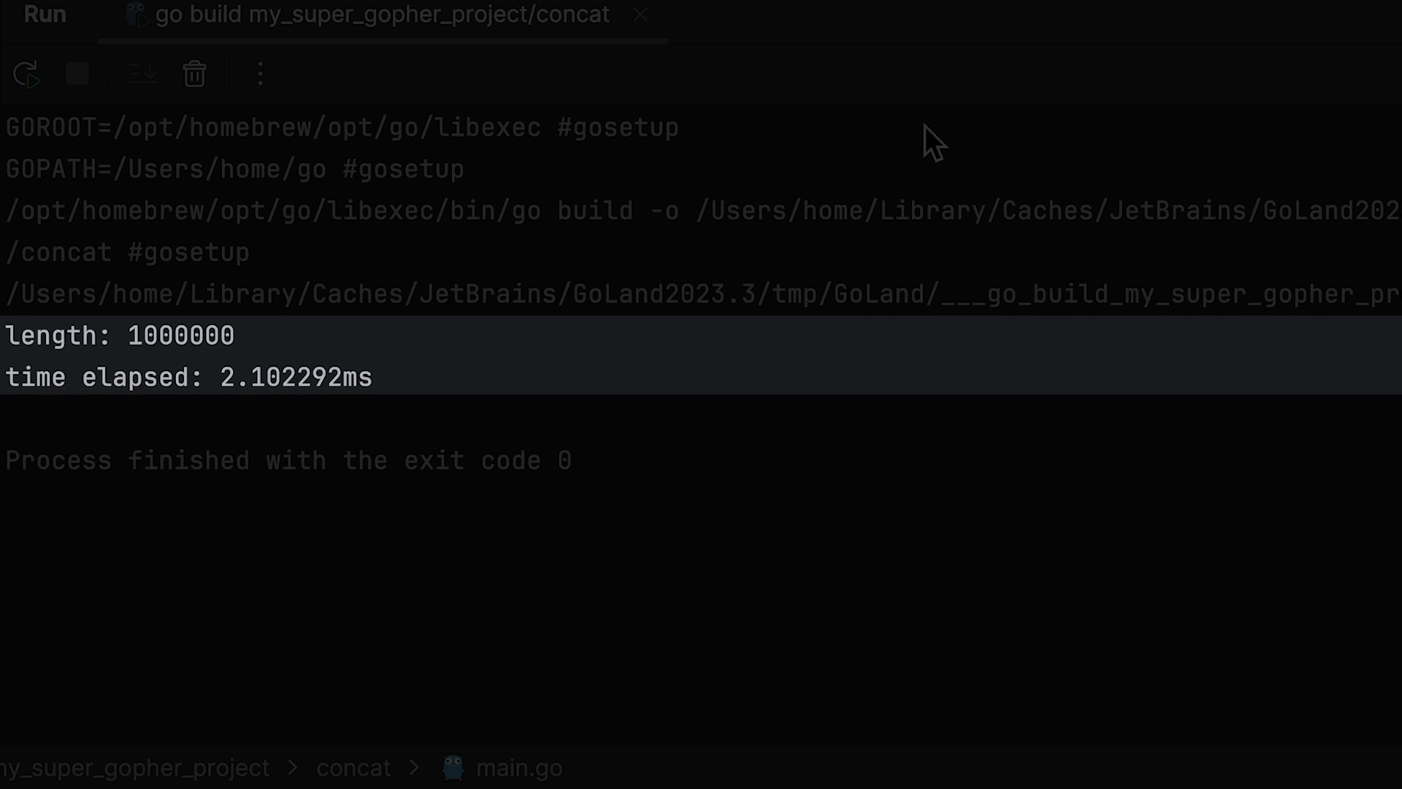